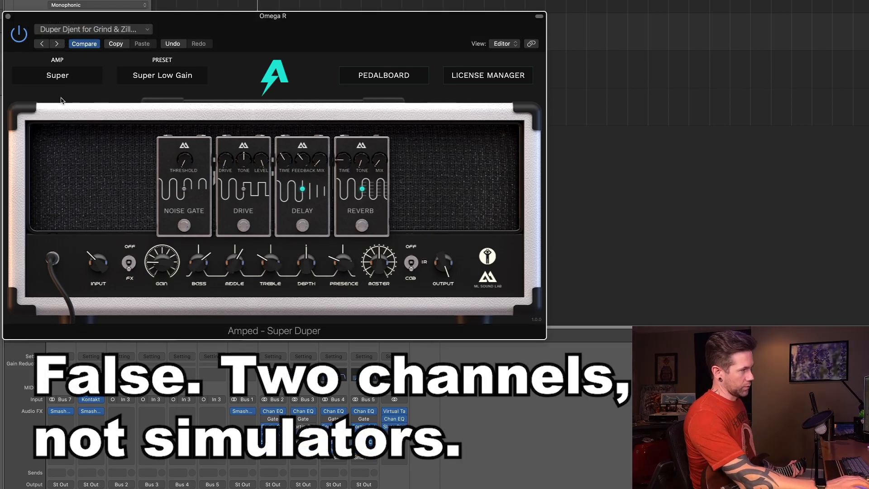
Hide the pedal overlay and show the Super amp's alternative presets
{"action": "left_click", "coordinate": [384, 75]}
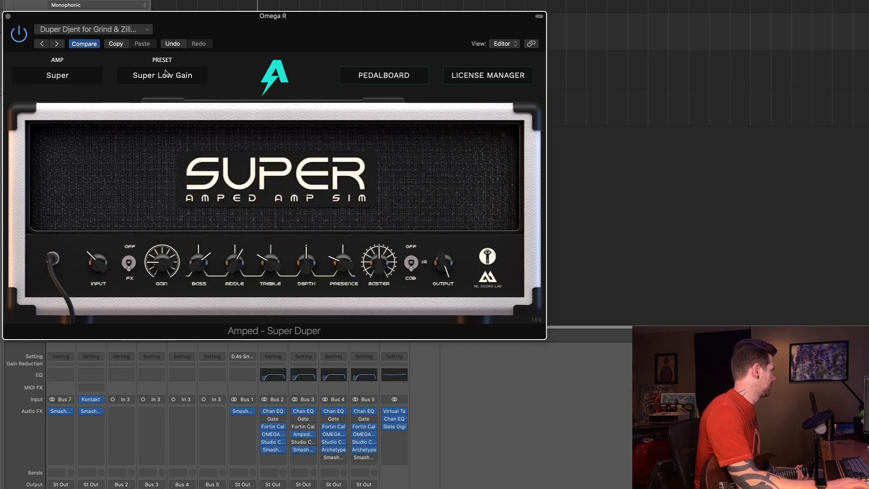
{"action": "left_click", "coordinate": [162, 74]}
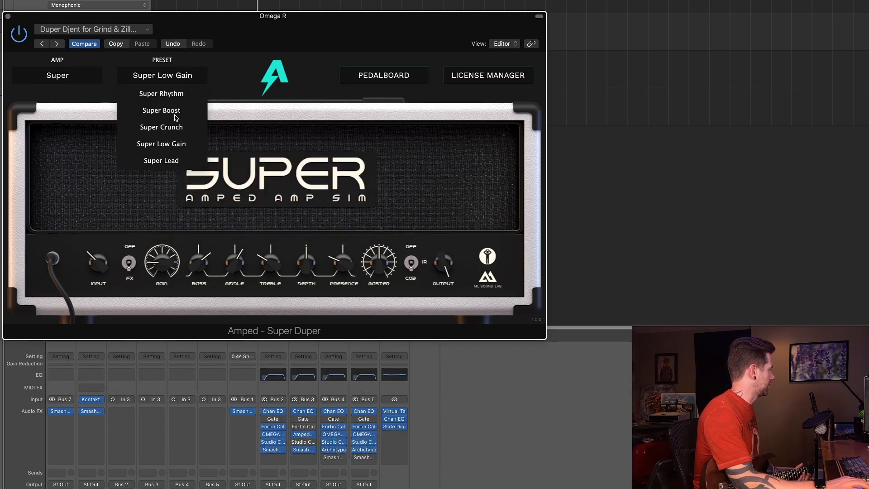
{"action": "mouse_move", "coordinate": [165, 152]}
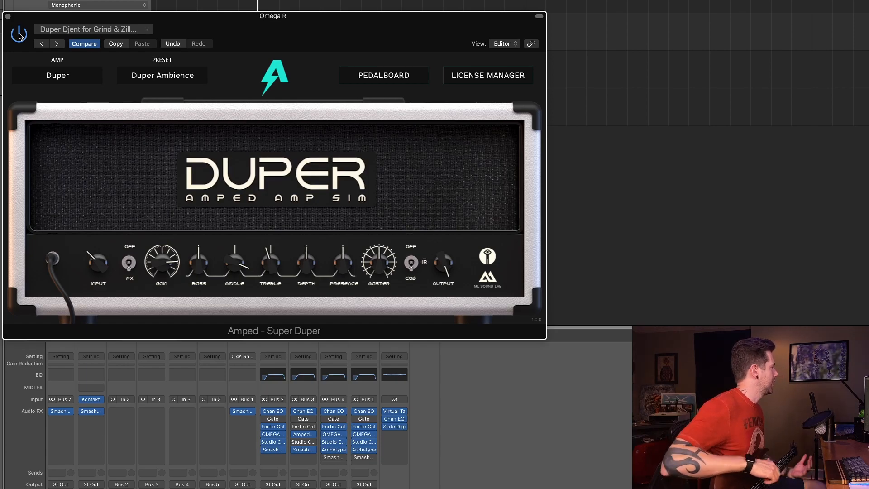
{"action": "mouse_move", "coordinate": [172, 90]}
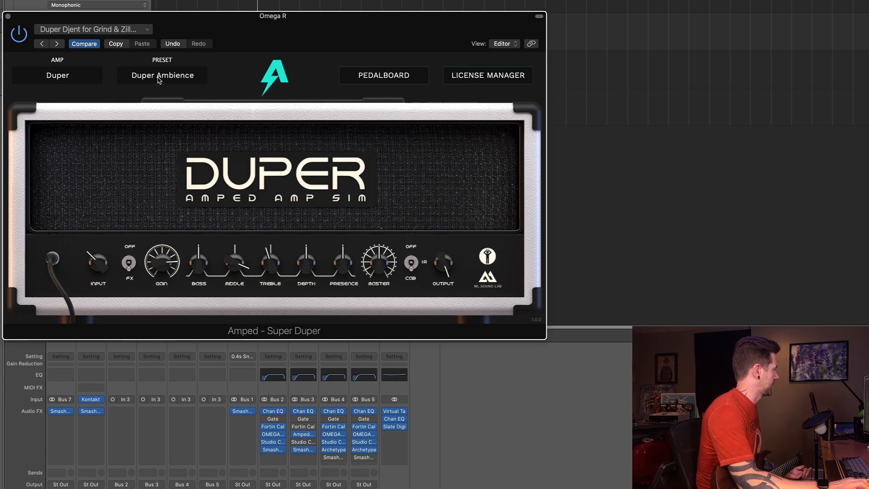
{"action": "mouse_move", "coordinate": [173, 163]}
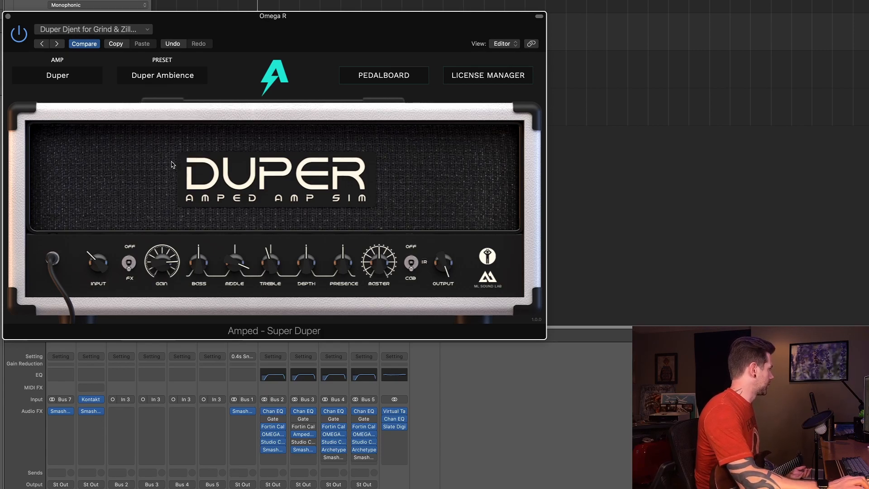
{"action": "mouse_move", "coordinate": [339, 186]}
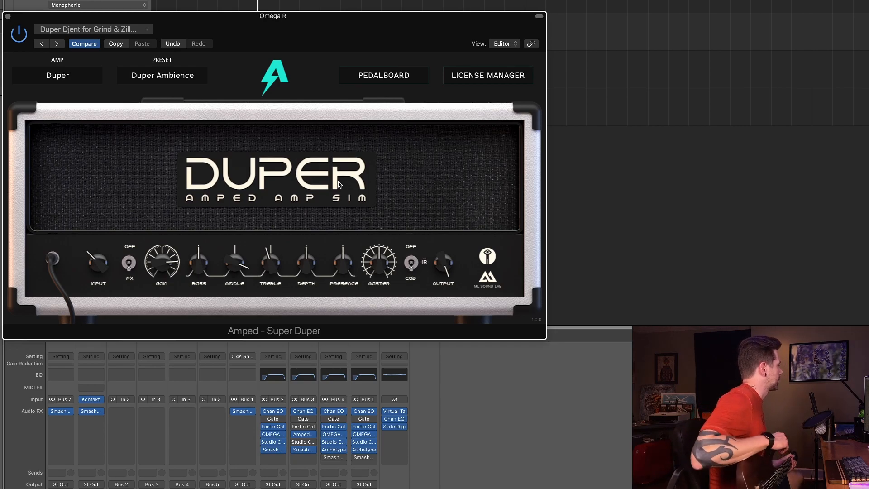
{"action": "mouse_move", "coordinate": [153, 84]}
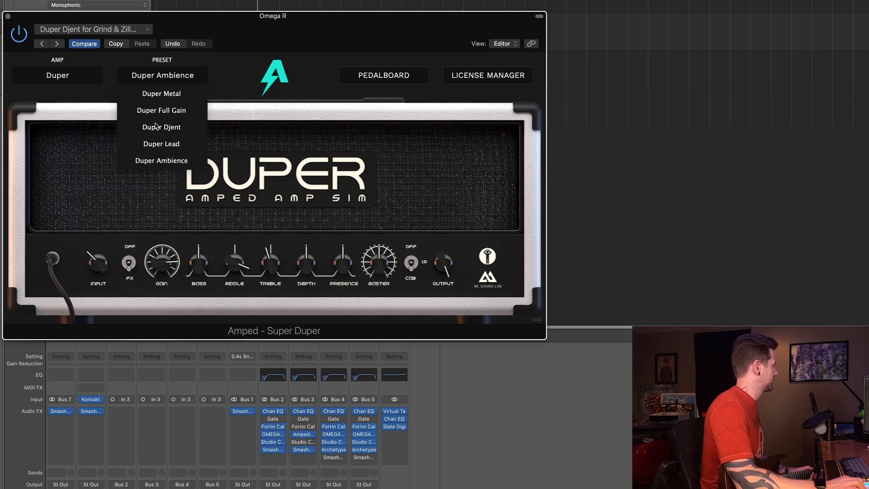
Load the Duper Djent preset, confirm it in the preset menu, then toggle the pedal view
{"action": "left_click", "coordinate": [160, 126]}
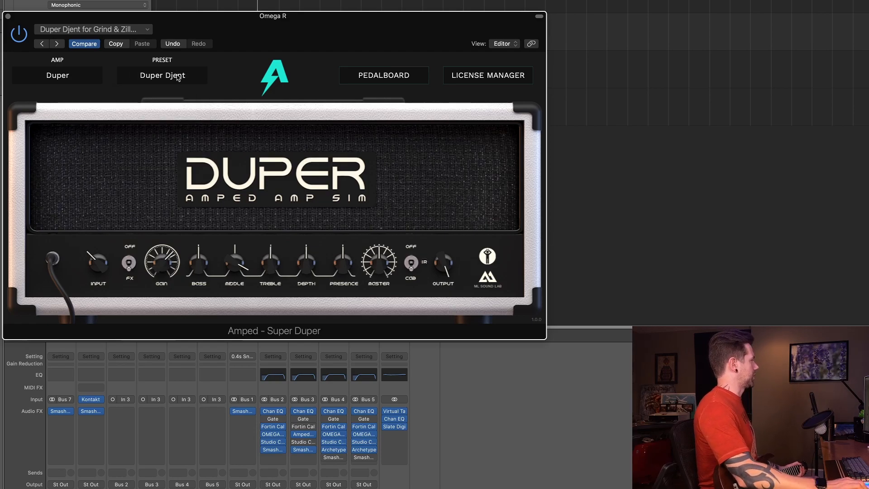
{"action": "left_click", "coordinate": [162, 75]}
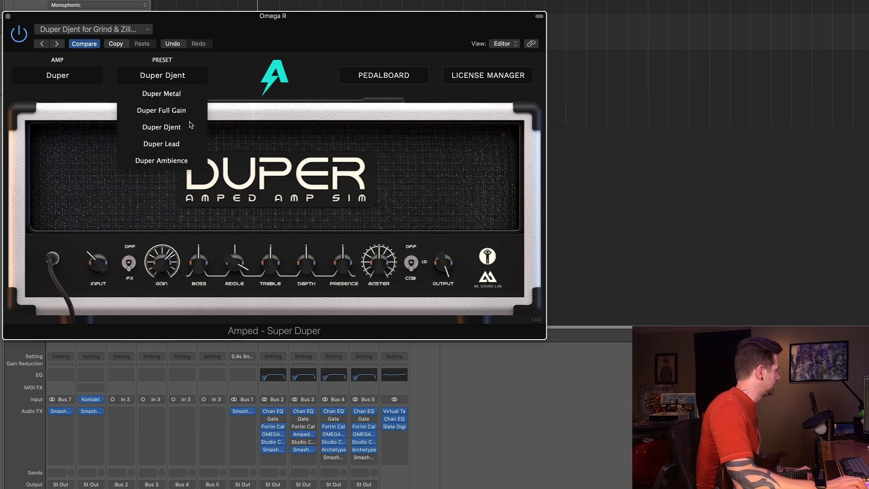
{"action": "left_click", "coordinate": [161, 127]}
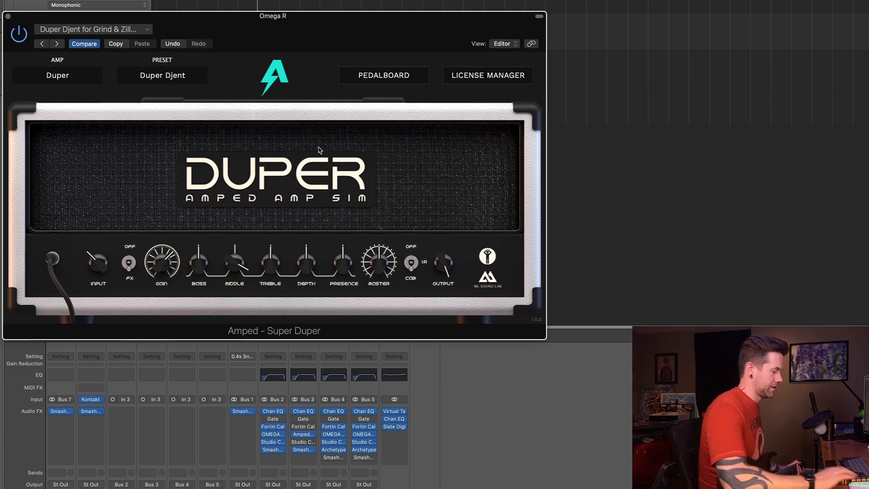
{"action": "left_click", "coordinate": [384, 75]}
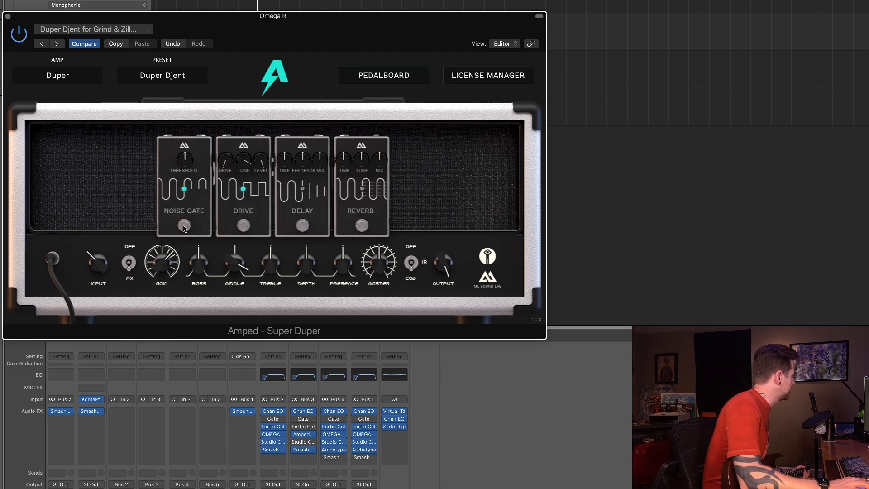
{"action": "mouse_move", "coordinate": [255, 215]}
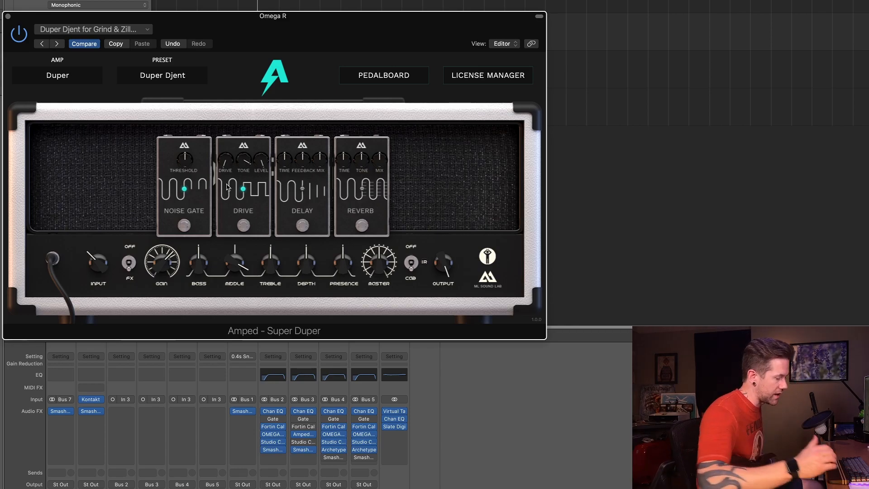
Close the pedalboard to show only the Duper amp head controls
{"action": "left_click", "coordinate": [383, 75]}
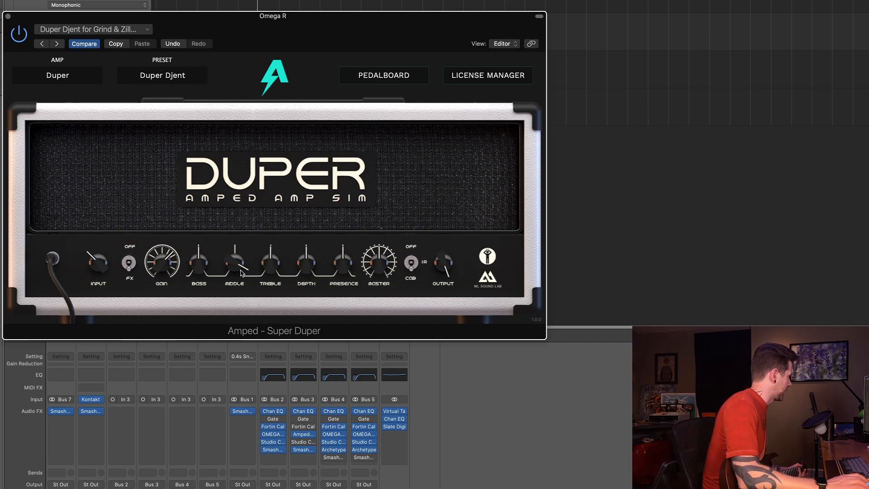
{"action": "mouse_move", "coordinate": [143, 267]}
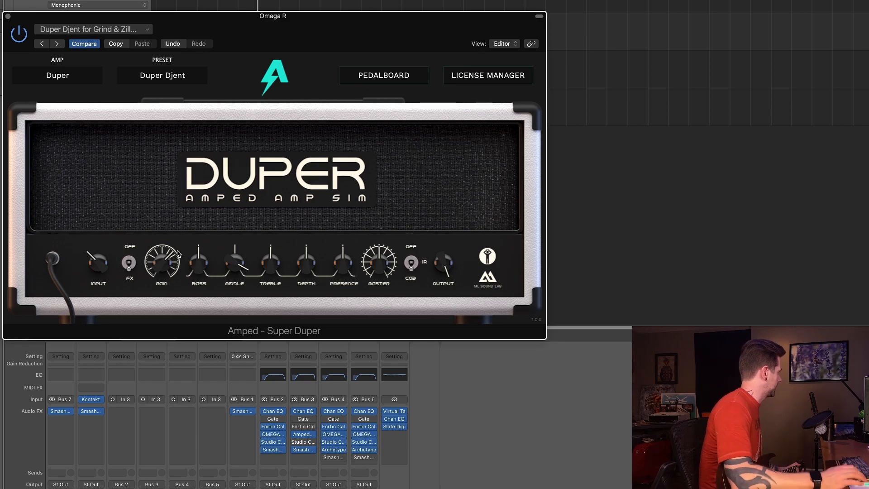
{"action": "mouse_move", "coordinate": [214, 281]}
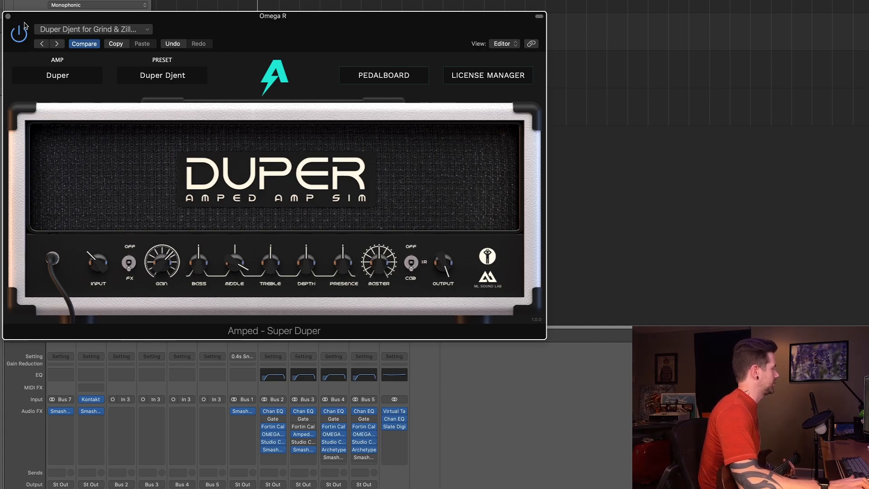
{"action": "mouse_move", "coordinate": [340, 393]}
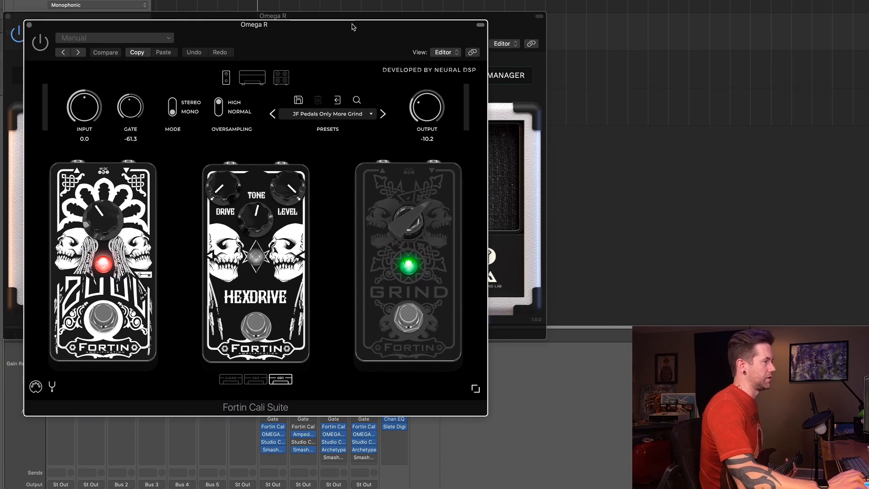
{"action": "mouse_move", "coordinate": [262, 140]}
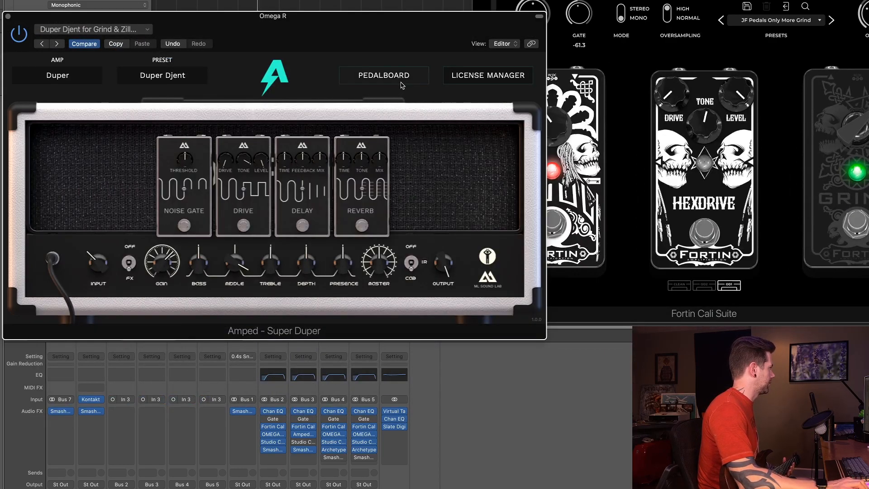
{"action": "left_click", "coordinate": [383, 75]}
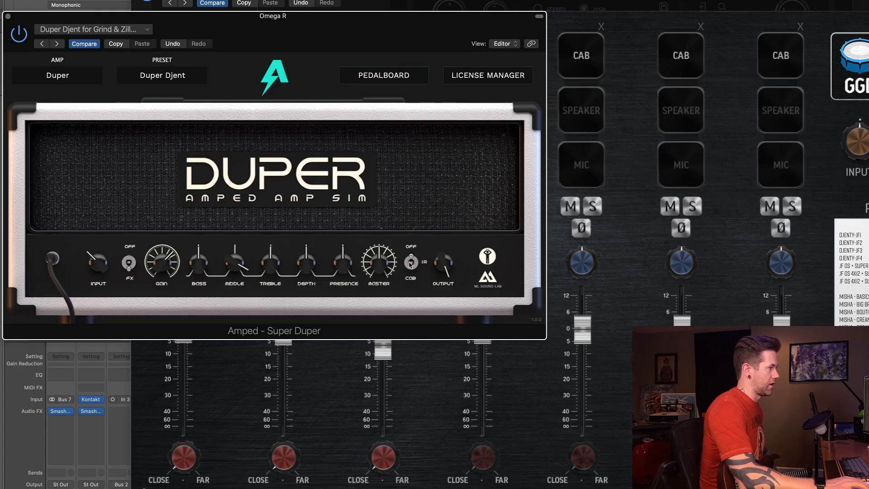
{"action": "mouse_move", "coordinate": [407, 260]}
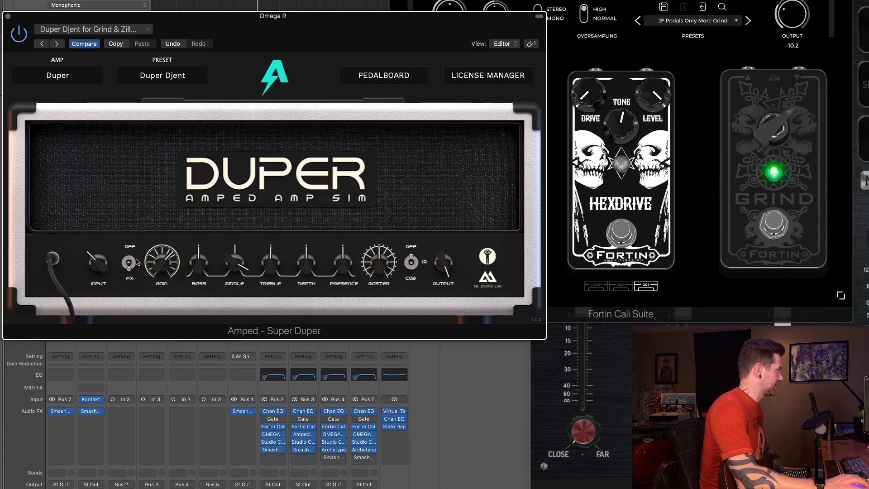
{"action": "mouse_move", "coordinate": [185, 84]}
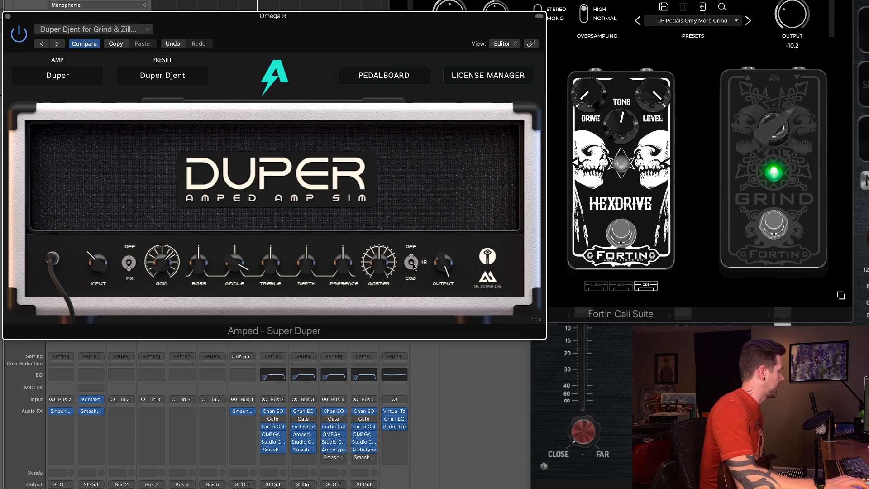
{"action": "mouse_move", "coordinate": [32, 308]}
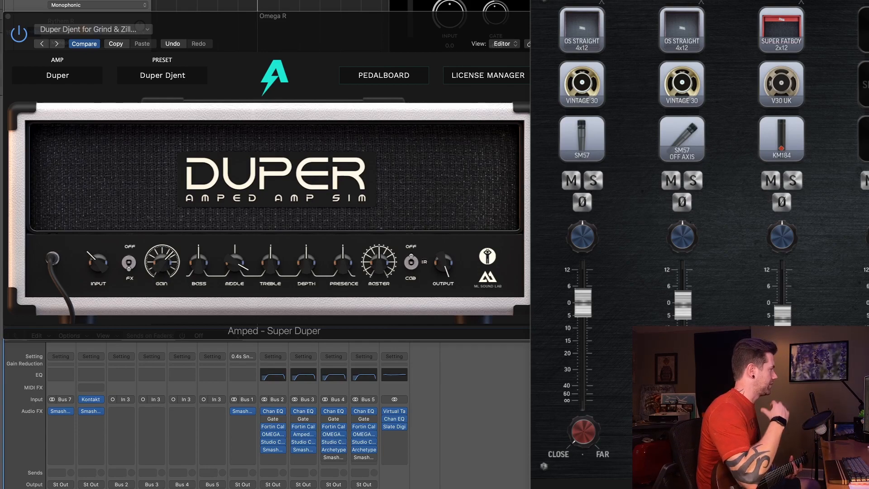
{"action": "mouse_move", "coordinate": [573, 181]}
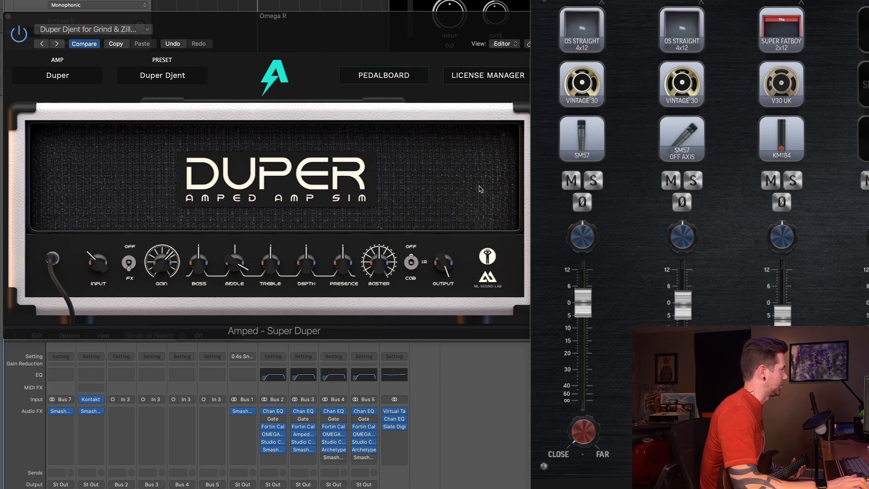
{"action": "mouse_move", "coordinate": [470, 188]}
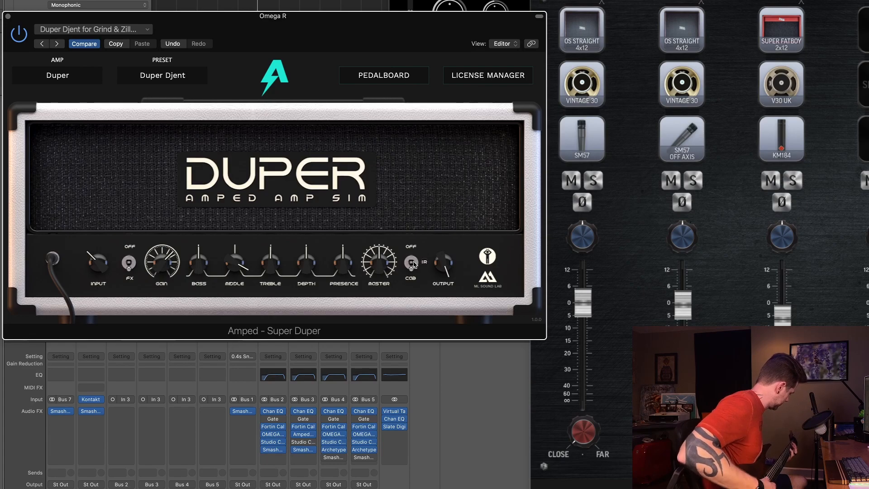
{"action": "mouse_move", "coordinate": [407, 267]}
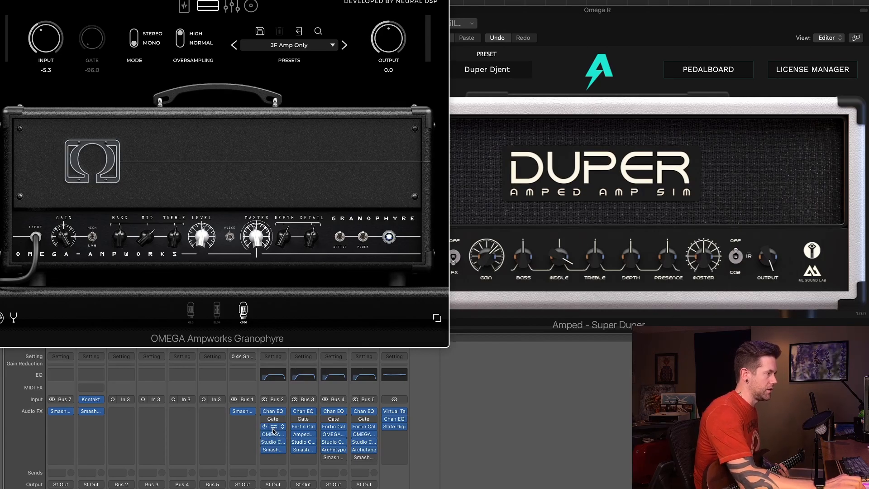
{"action": "mouse_move", "coordinate": [272, 434]}
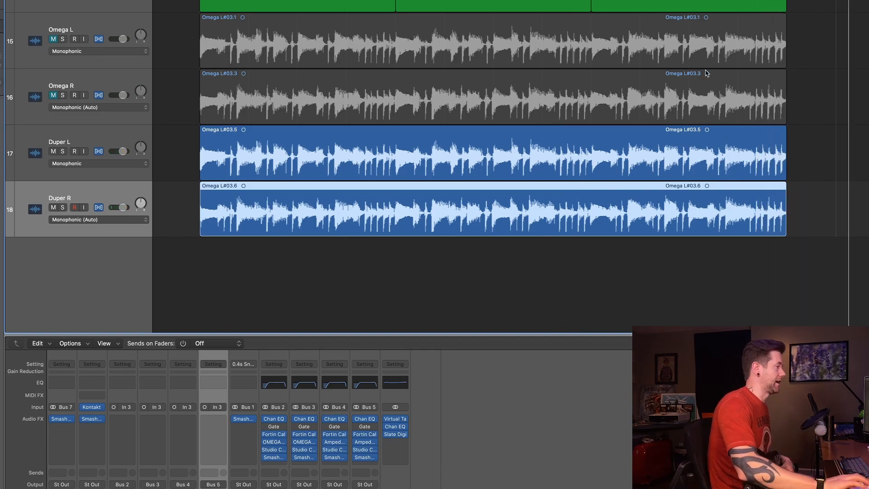
{"action": "mouse_move", "coordinate": [250, 173]}
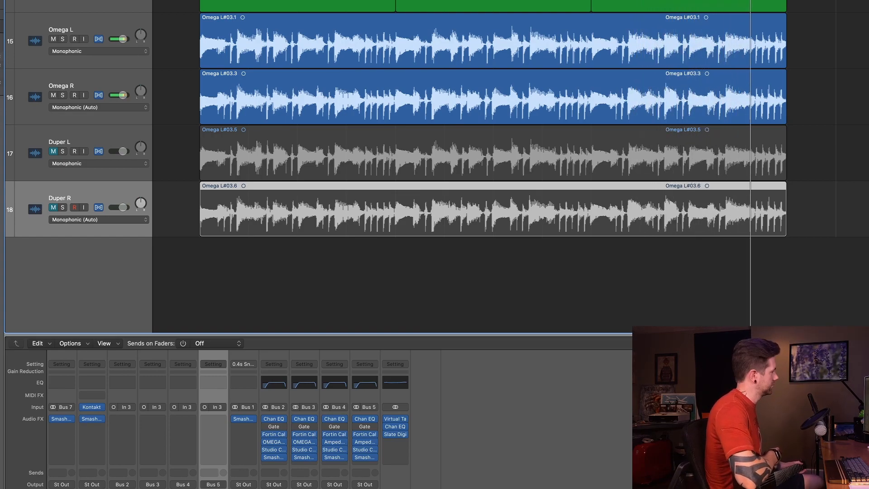
{"action": "mouse_move", "coordinate": [614, 142]}
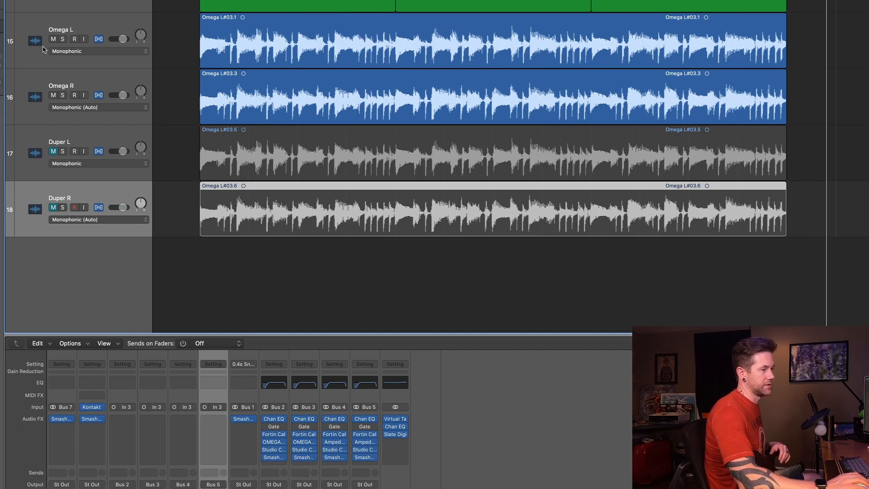
{"action": "mouse_move", "coordinate": [44, 49]}
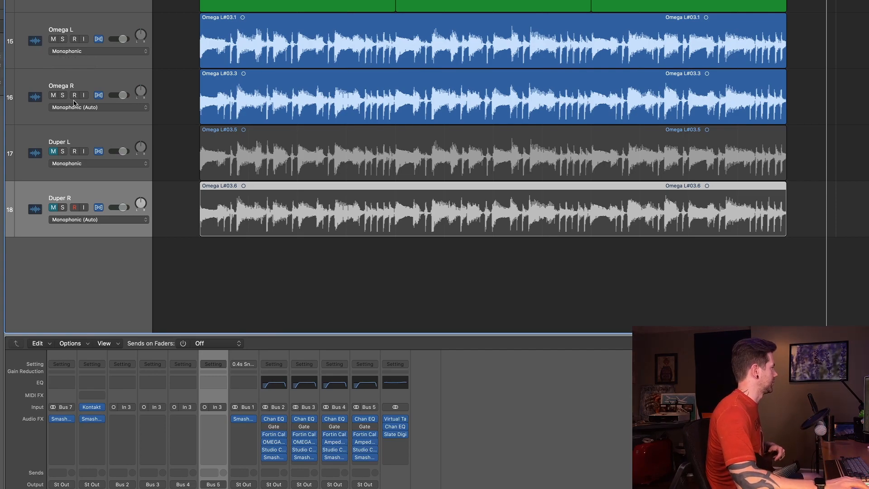
{"action": "mouse_move", "coordinate": [150, 84]}
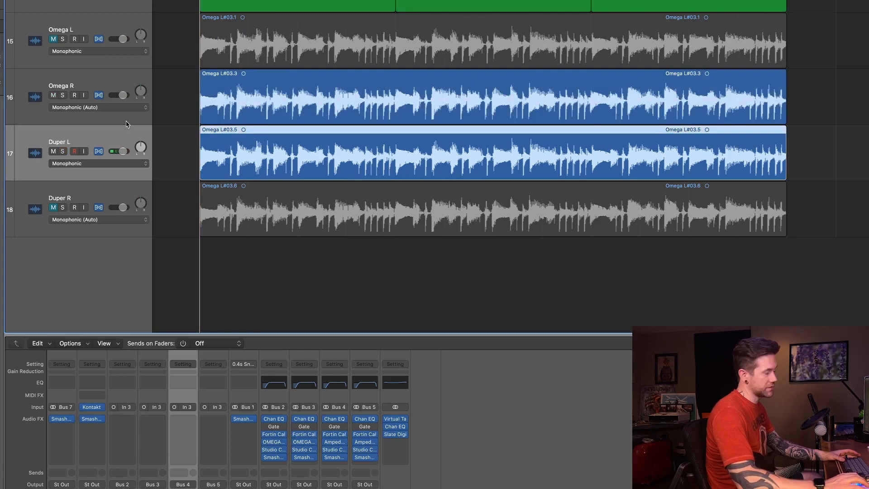
{"action": "mouse_move", "coordinate": [126, 124]}
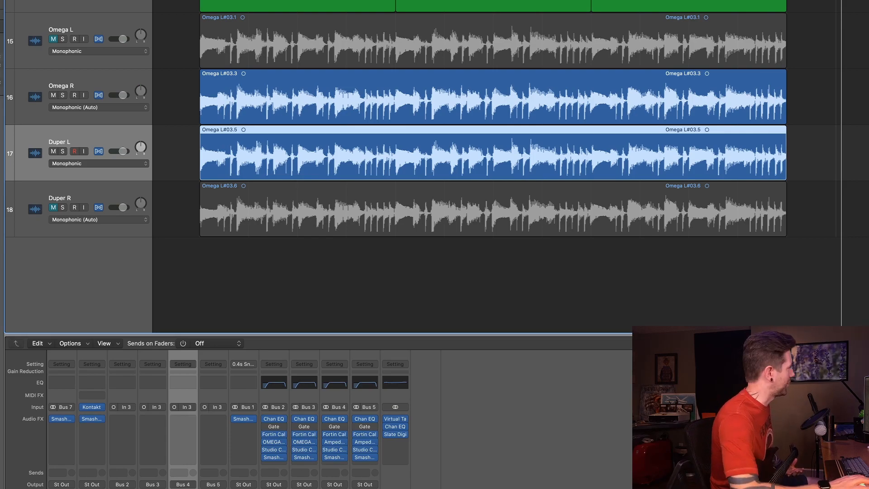
{"action": "mouse_move", "coordinate": [341, 92]}
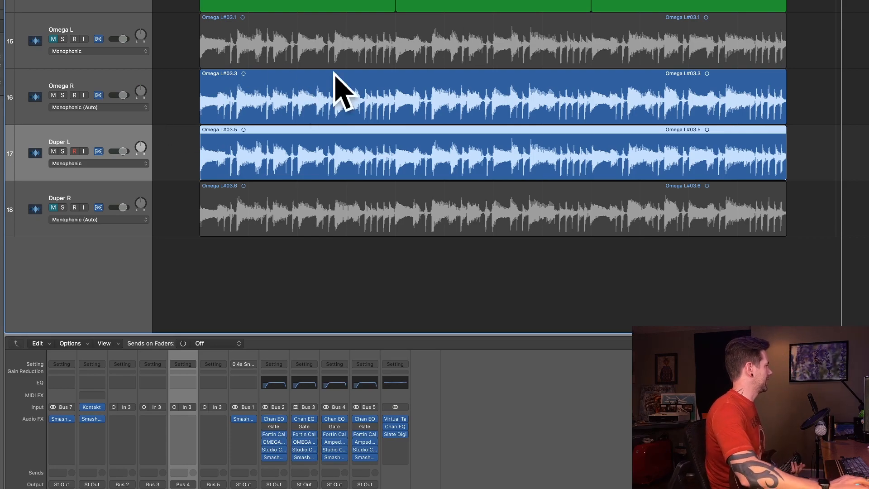